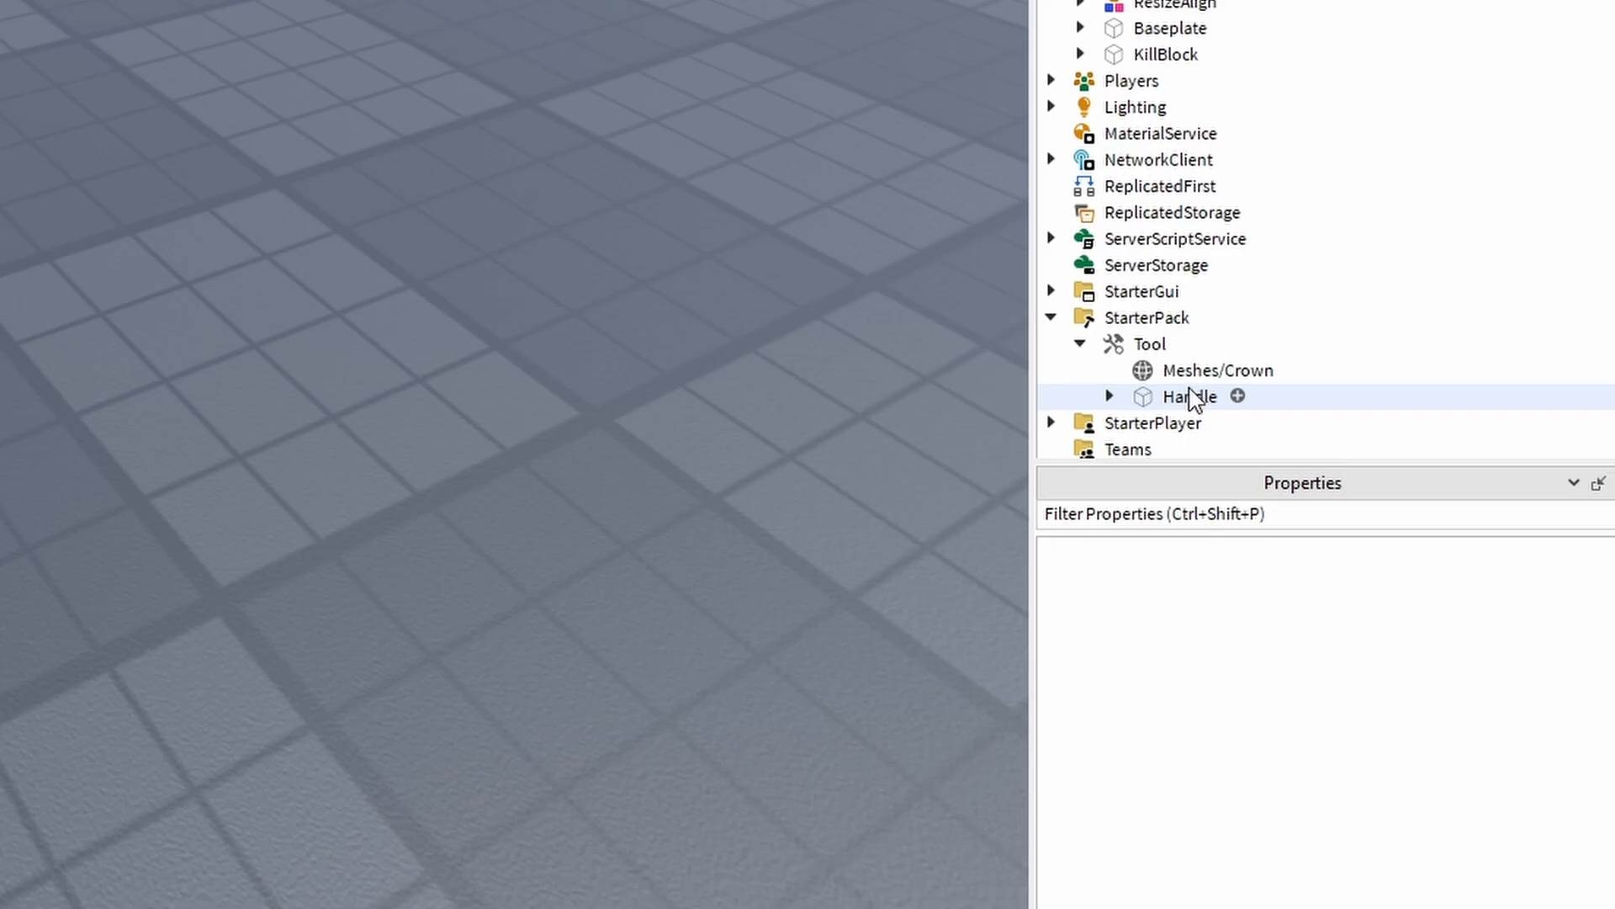
Select the Crown mesh inside the StarterPack Tool, then switch to Blender
{"action": "left_click", "coordinate": [1217, 370]}
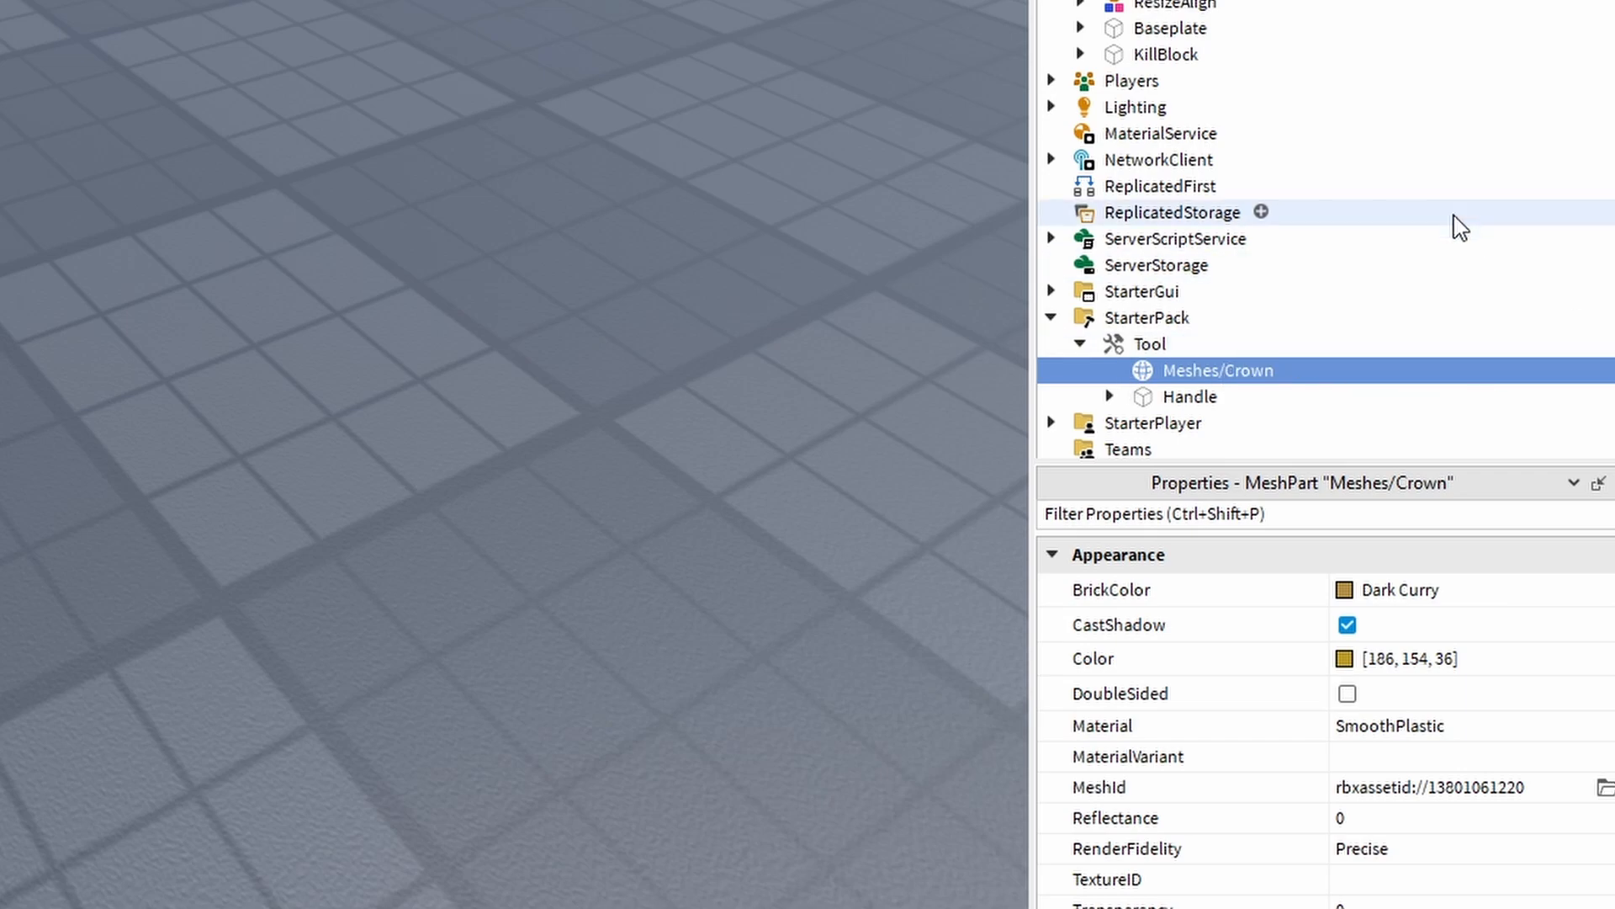
{"action": "left_click", "coordinate": [1137, 101]}
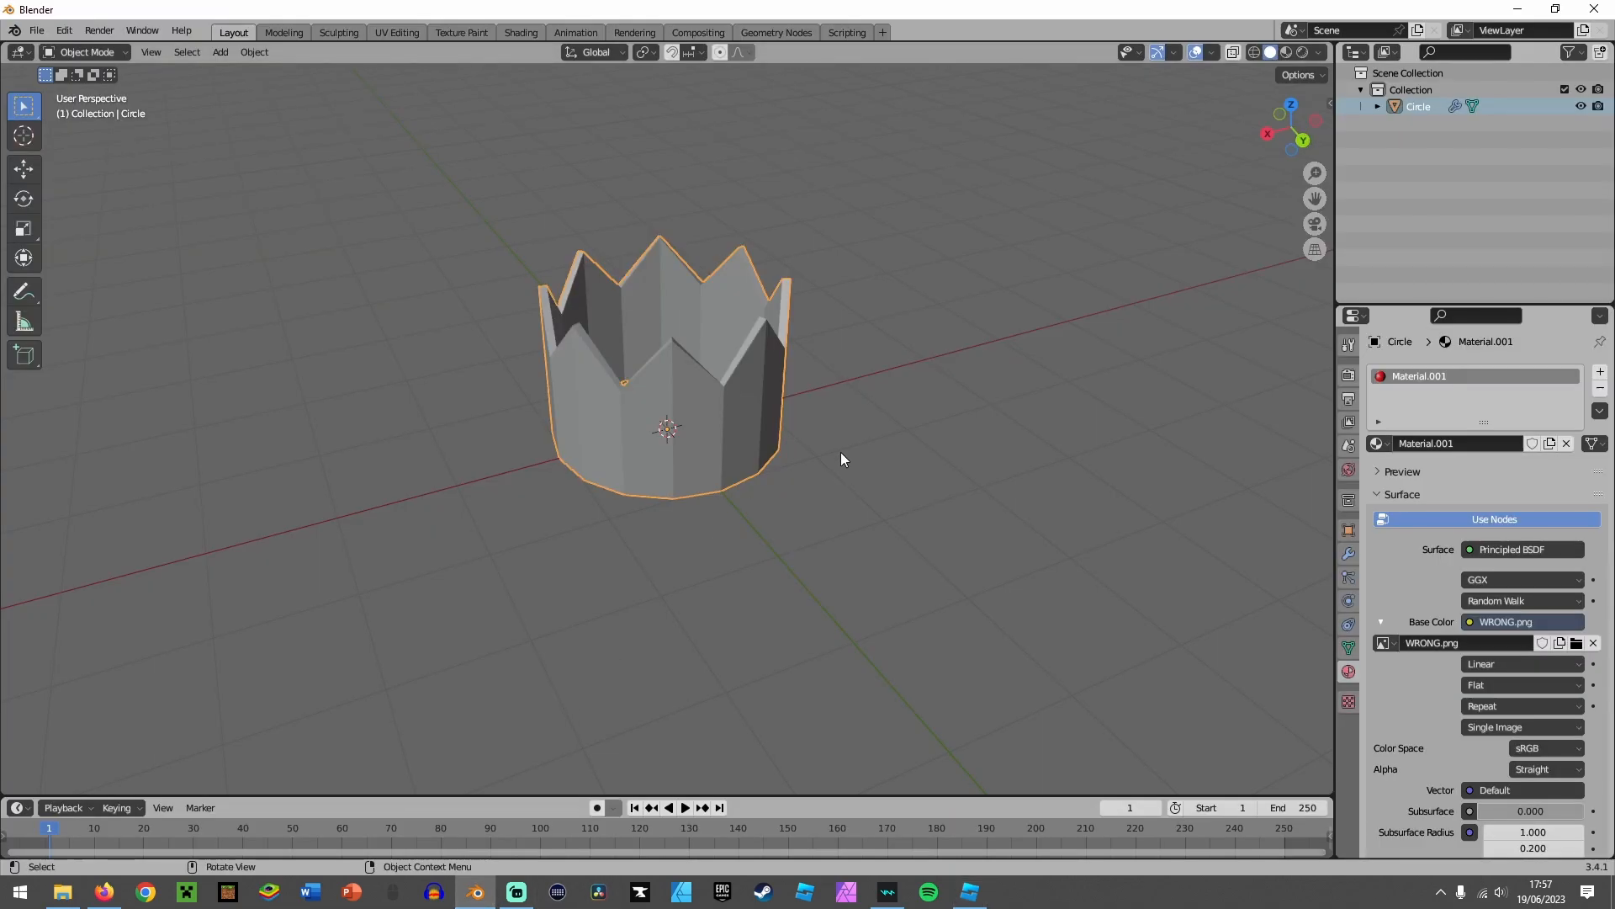
Orbit the viewport around the finished crown model
{"action": "left_click_drag", "start_coordinate": [843, 458], "coordinate": [732, 399]}
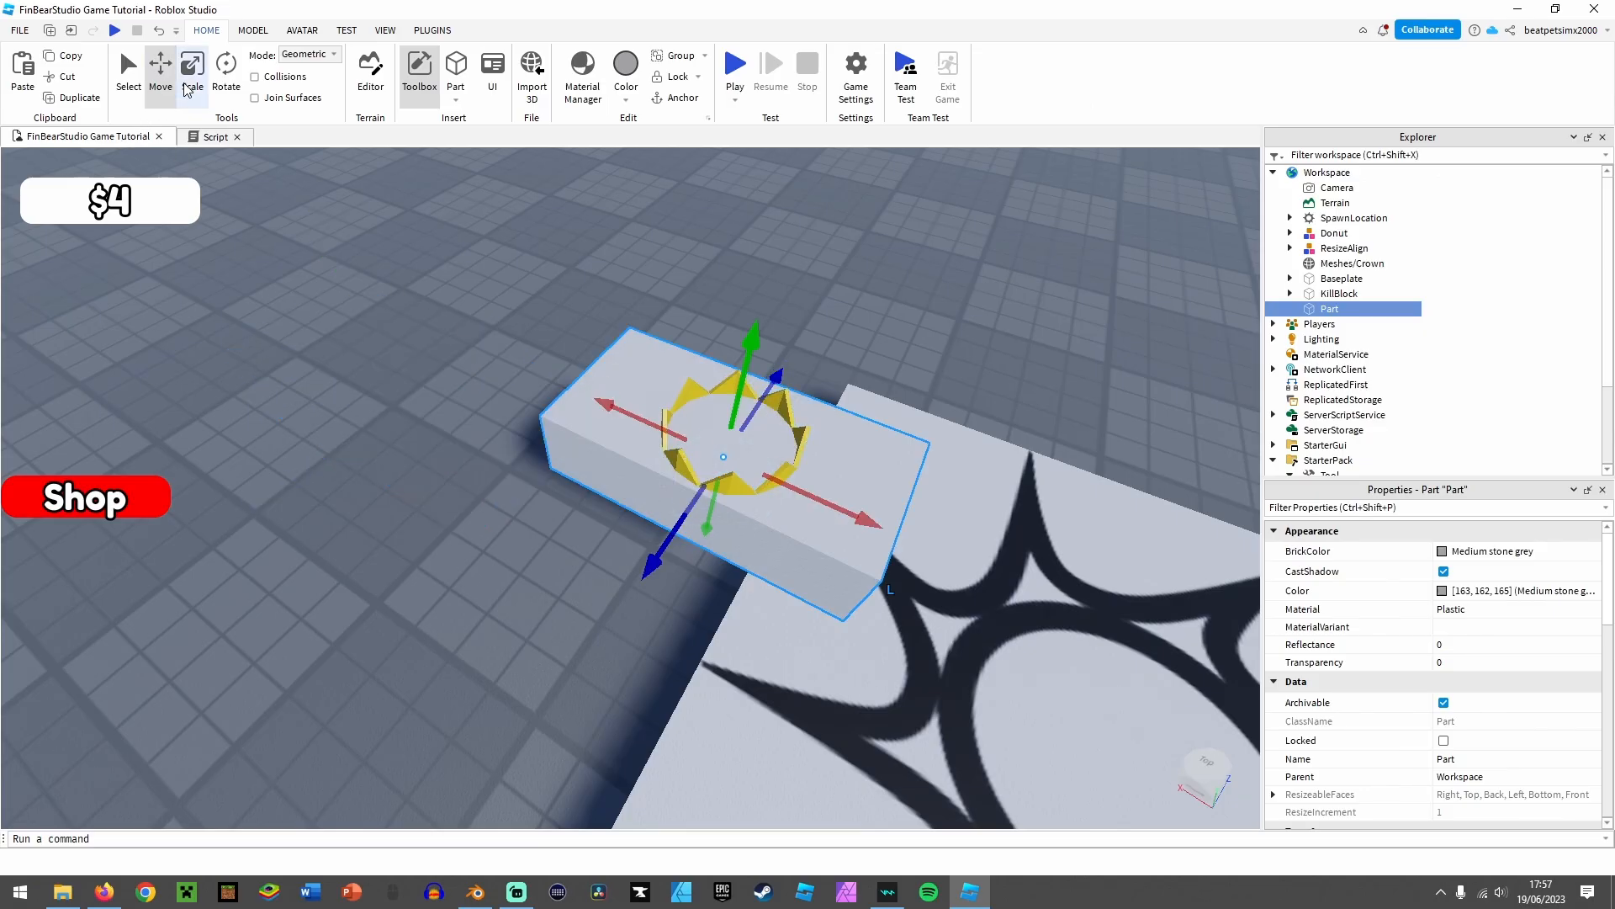
Scale the Part into a thin Handle inside the crown with Transparency 1
{"action": "left_click", "coordinate": [192, 72]}
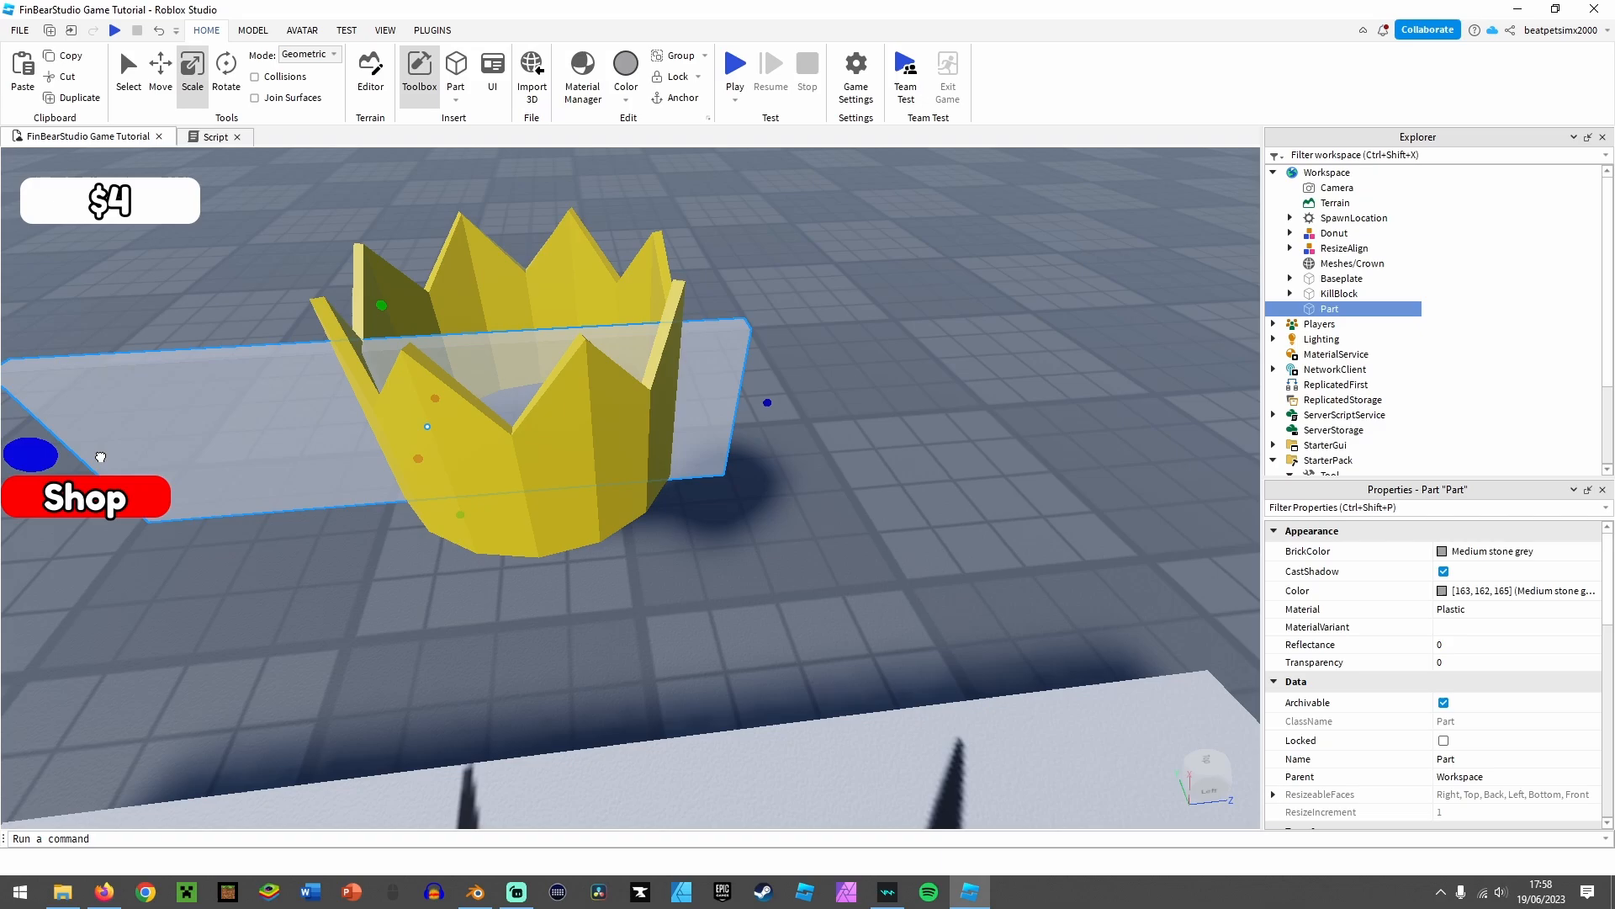
{"action": "right_click", "coordinate": [1329, 308]}
{"action": "type", "text": "1"}
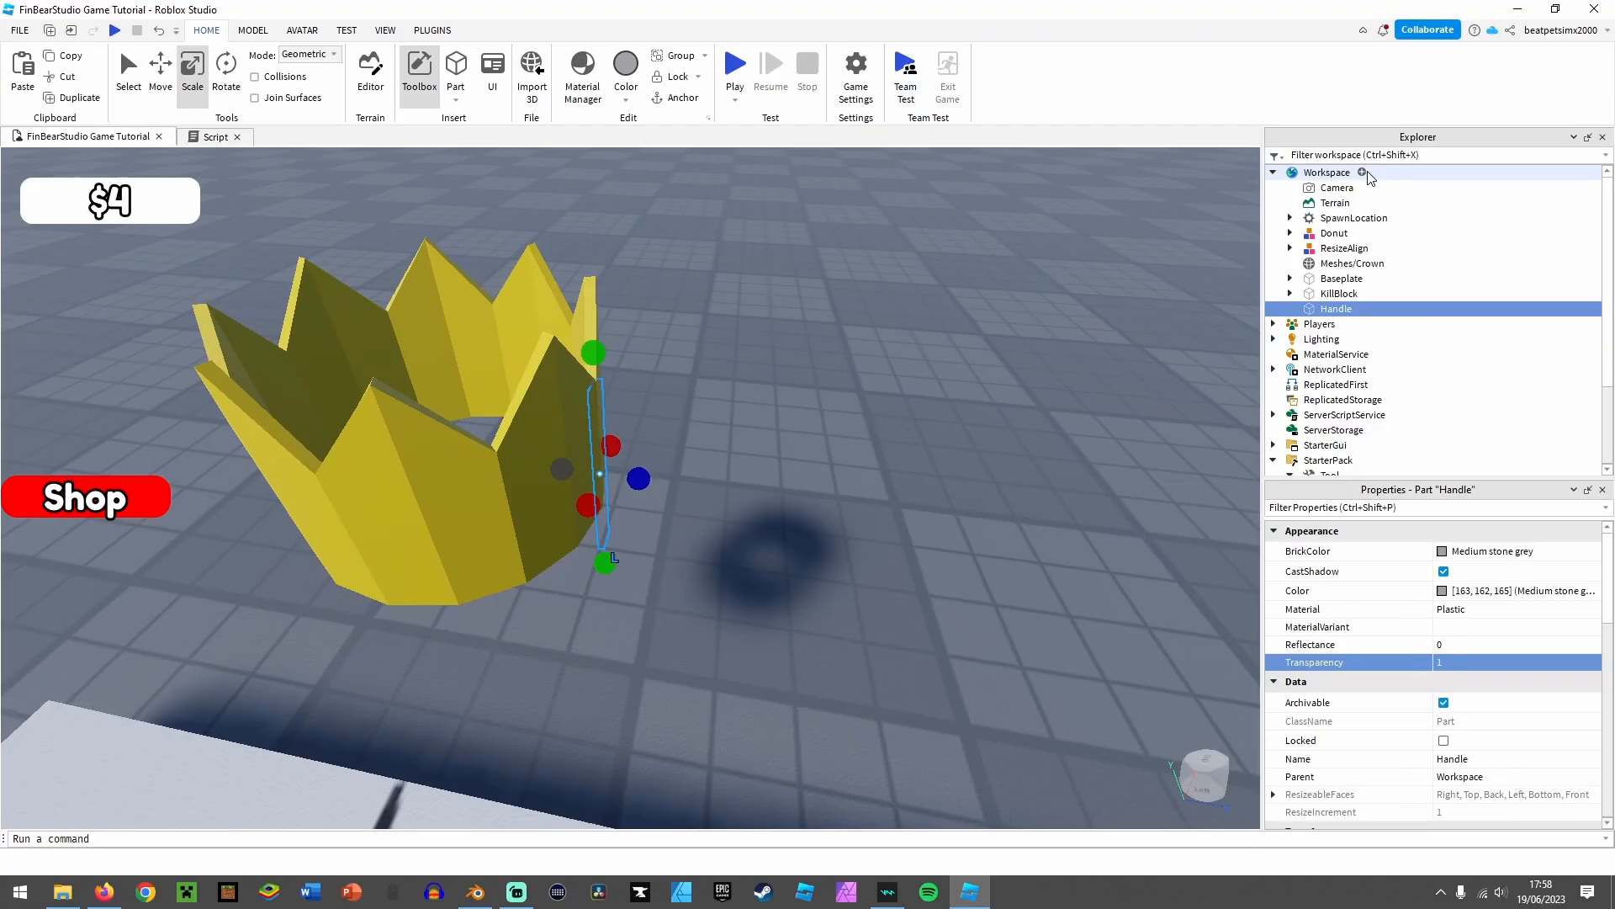
Insert a new Tool into the Workspace holding the crown mesh and Handle
{"action": "left_click", "coordinate": [1361, 172]}
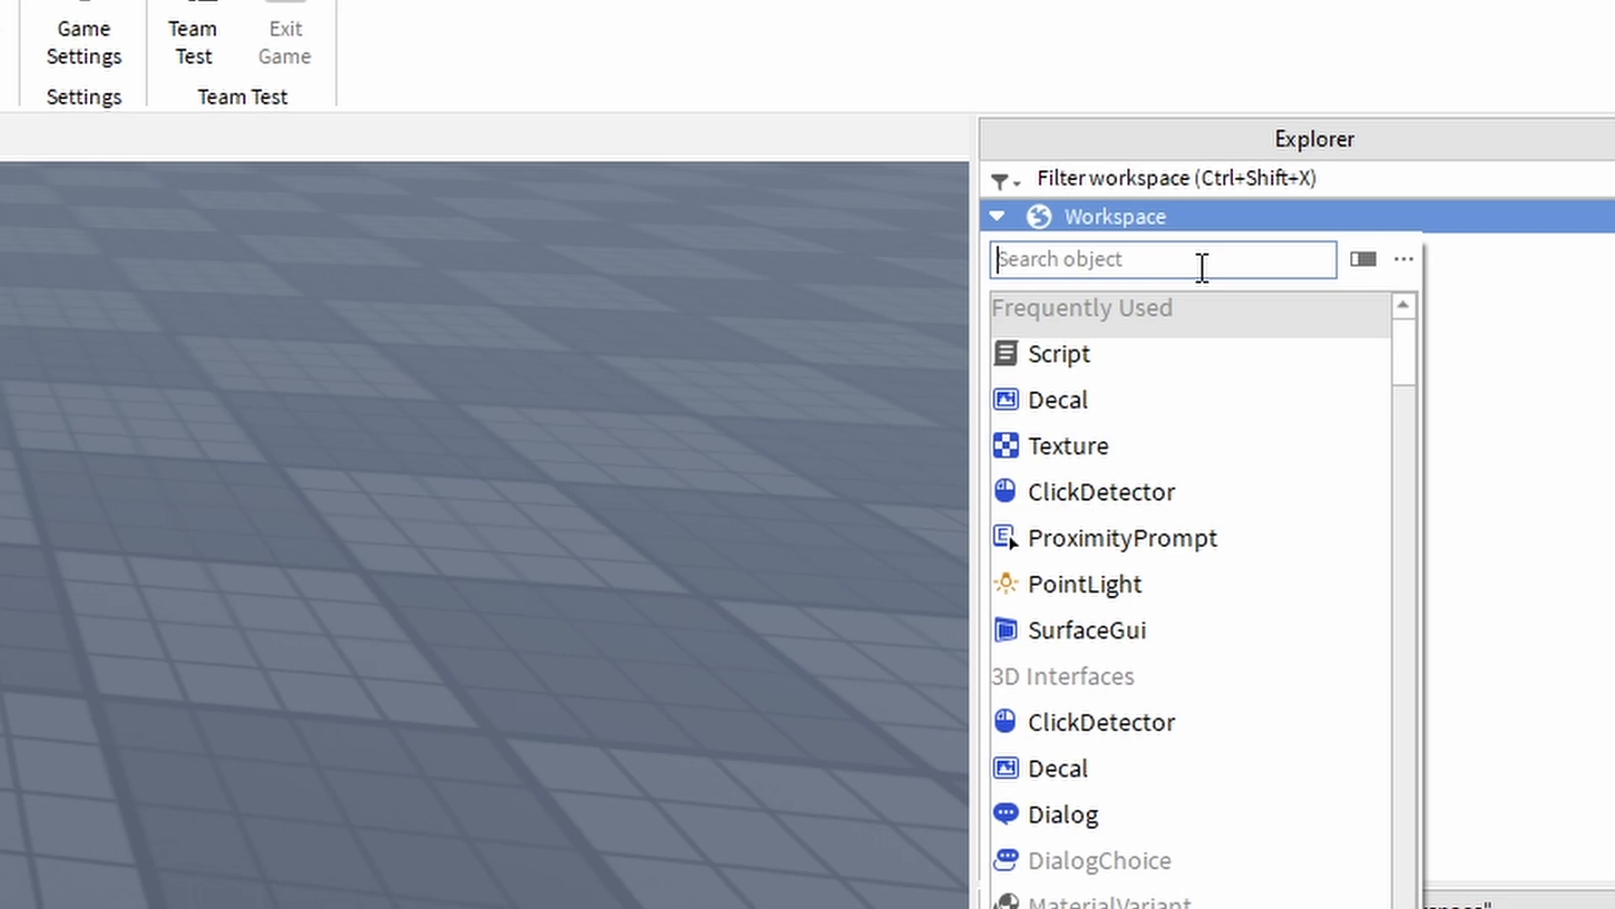
{"action": "type", "text": "tool"}
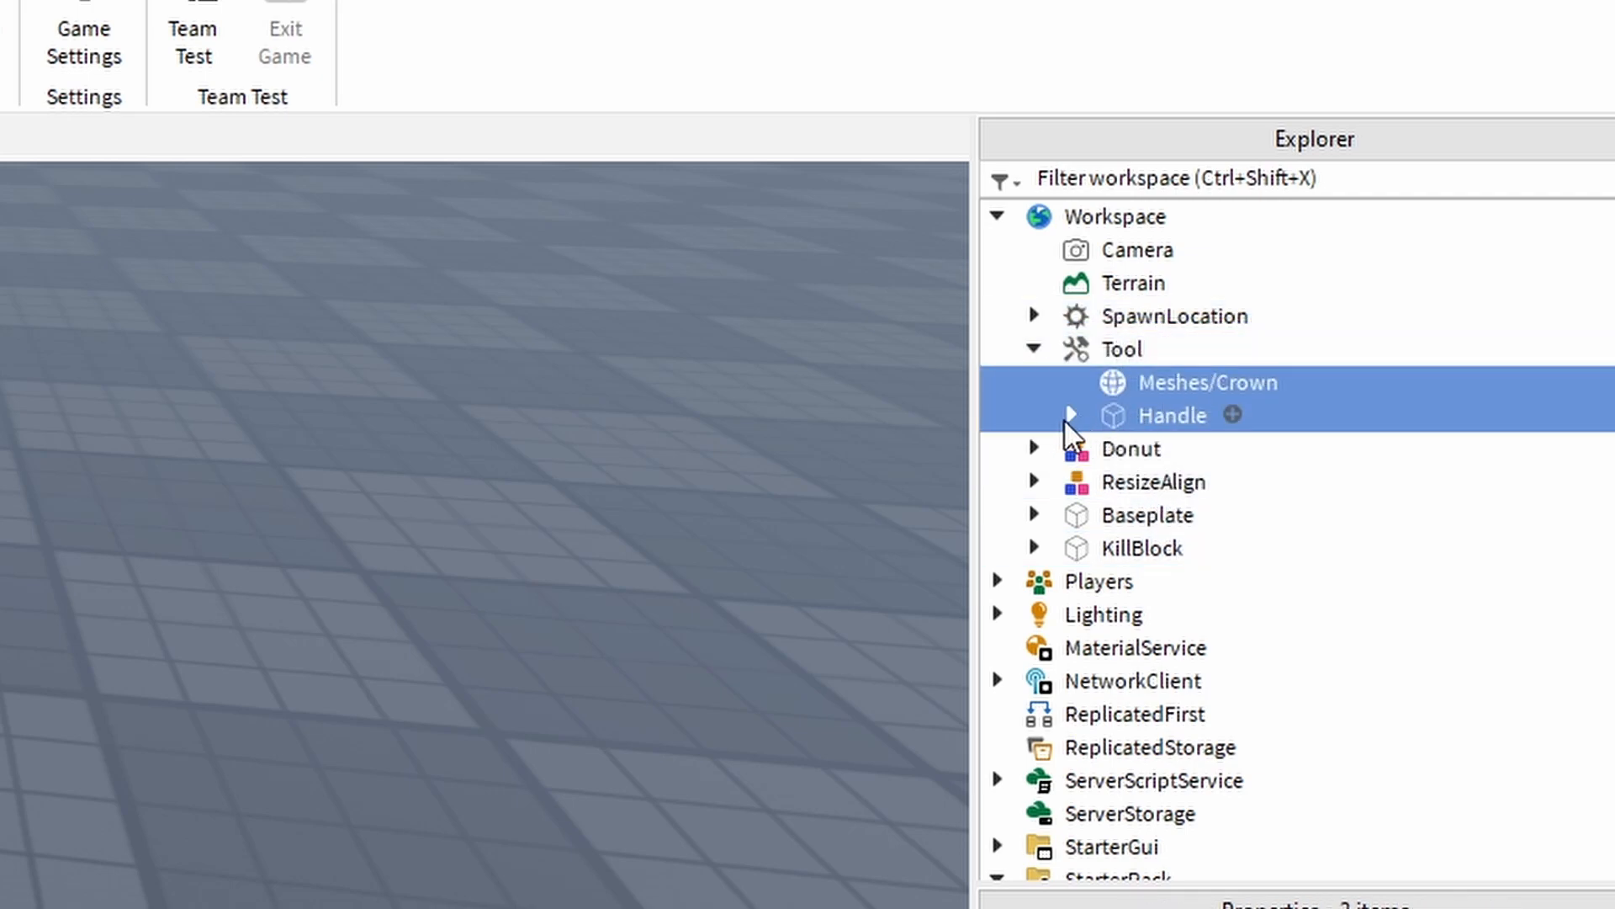
Add a WeldConstraint under Handle joining it to the crown mesh
{"action": "left_click", "coordinate": [1070, 415]}
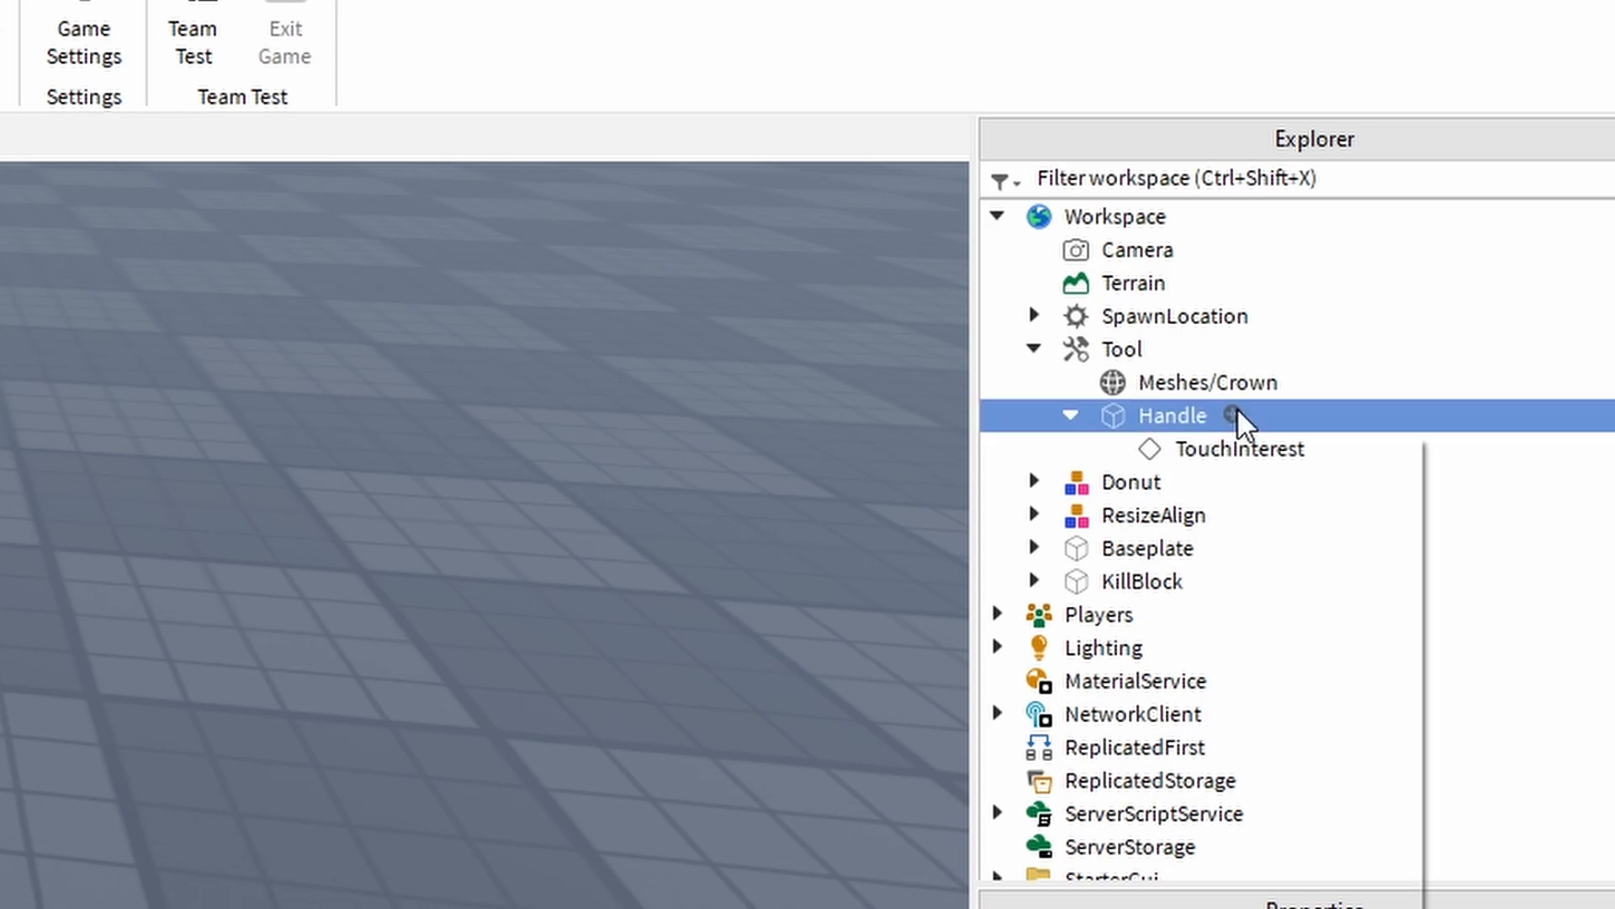
{"action": "type", "text": "weld"}
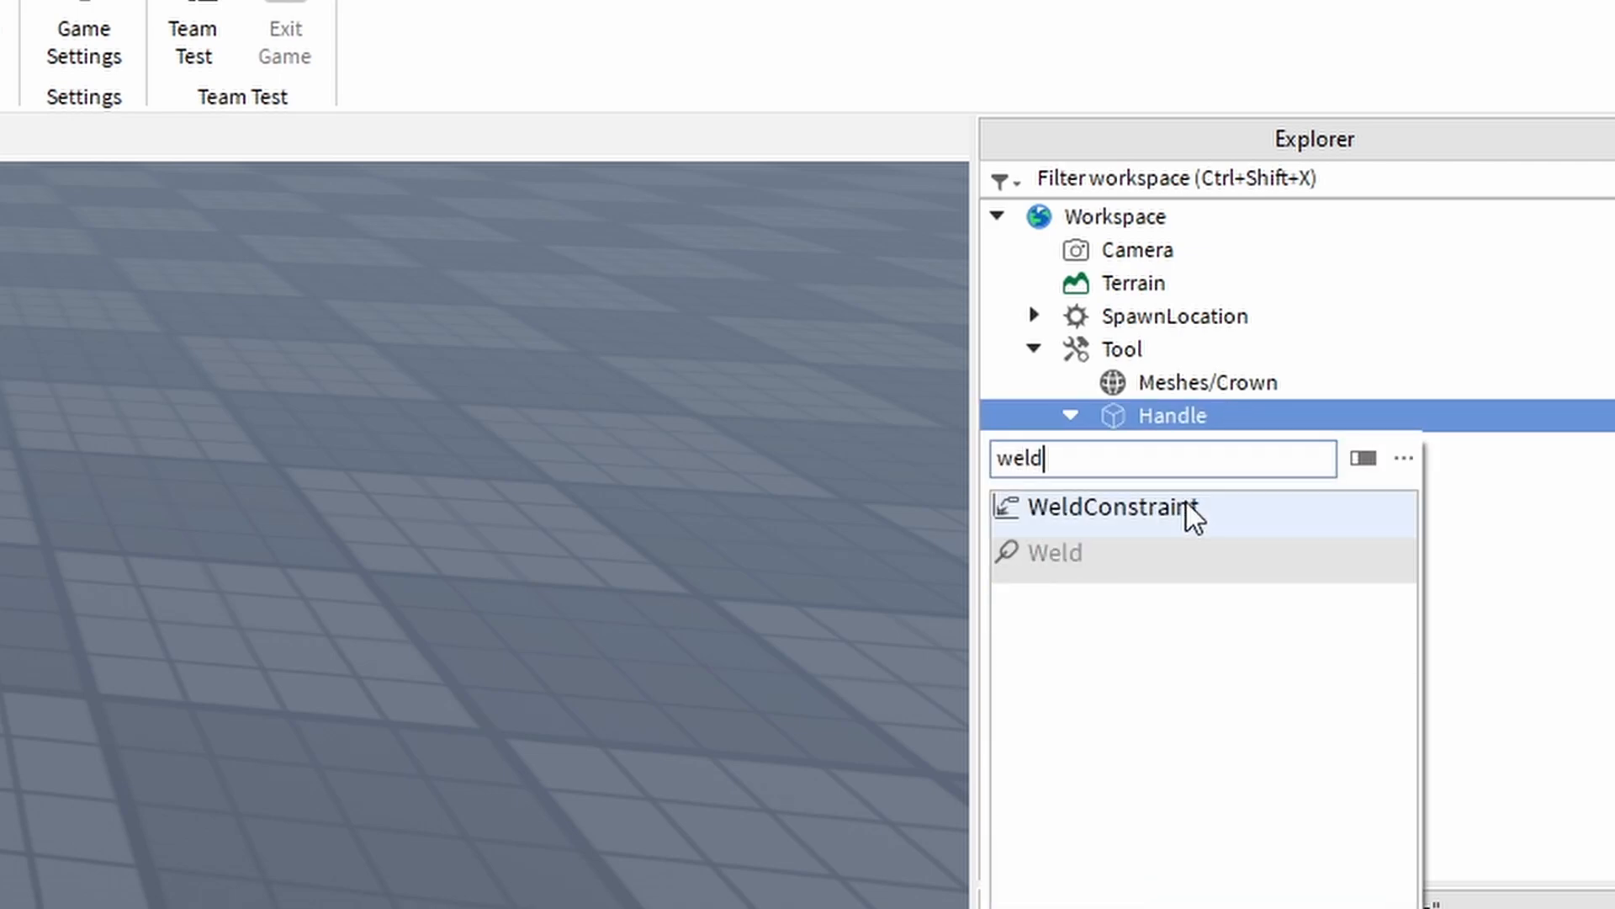
{"action": "left_click", "coordinate": [1104, 506]}
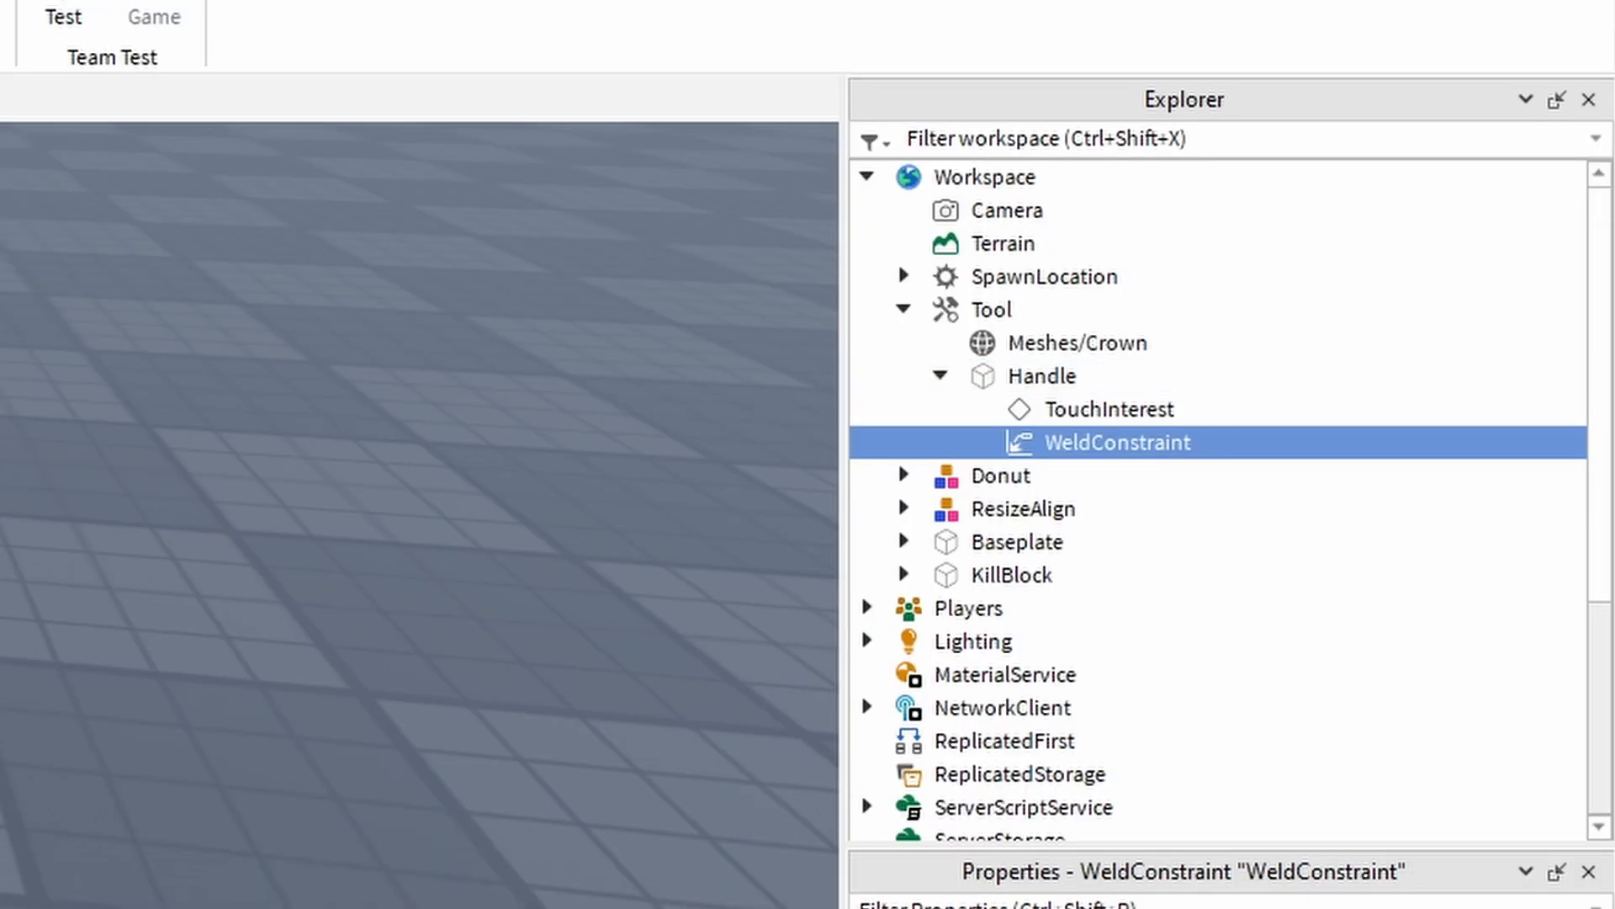
{"action": "mouse_move", "coordinate": [1072, 355]}
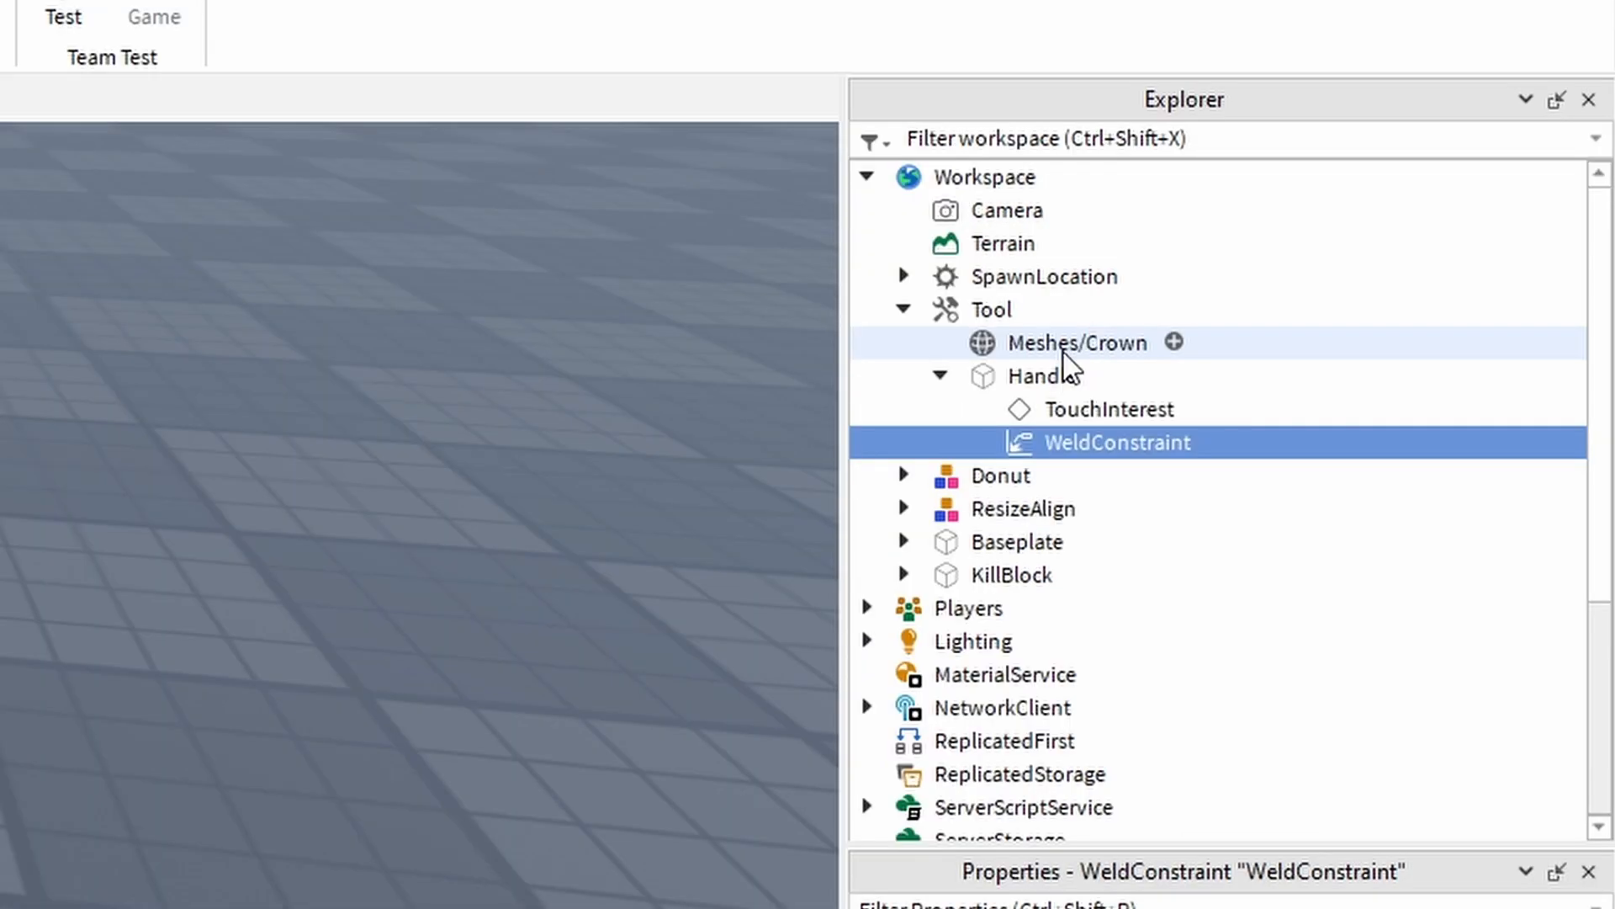
{"action": "mouse_move", "coordinate": [1107, 408]}
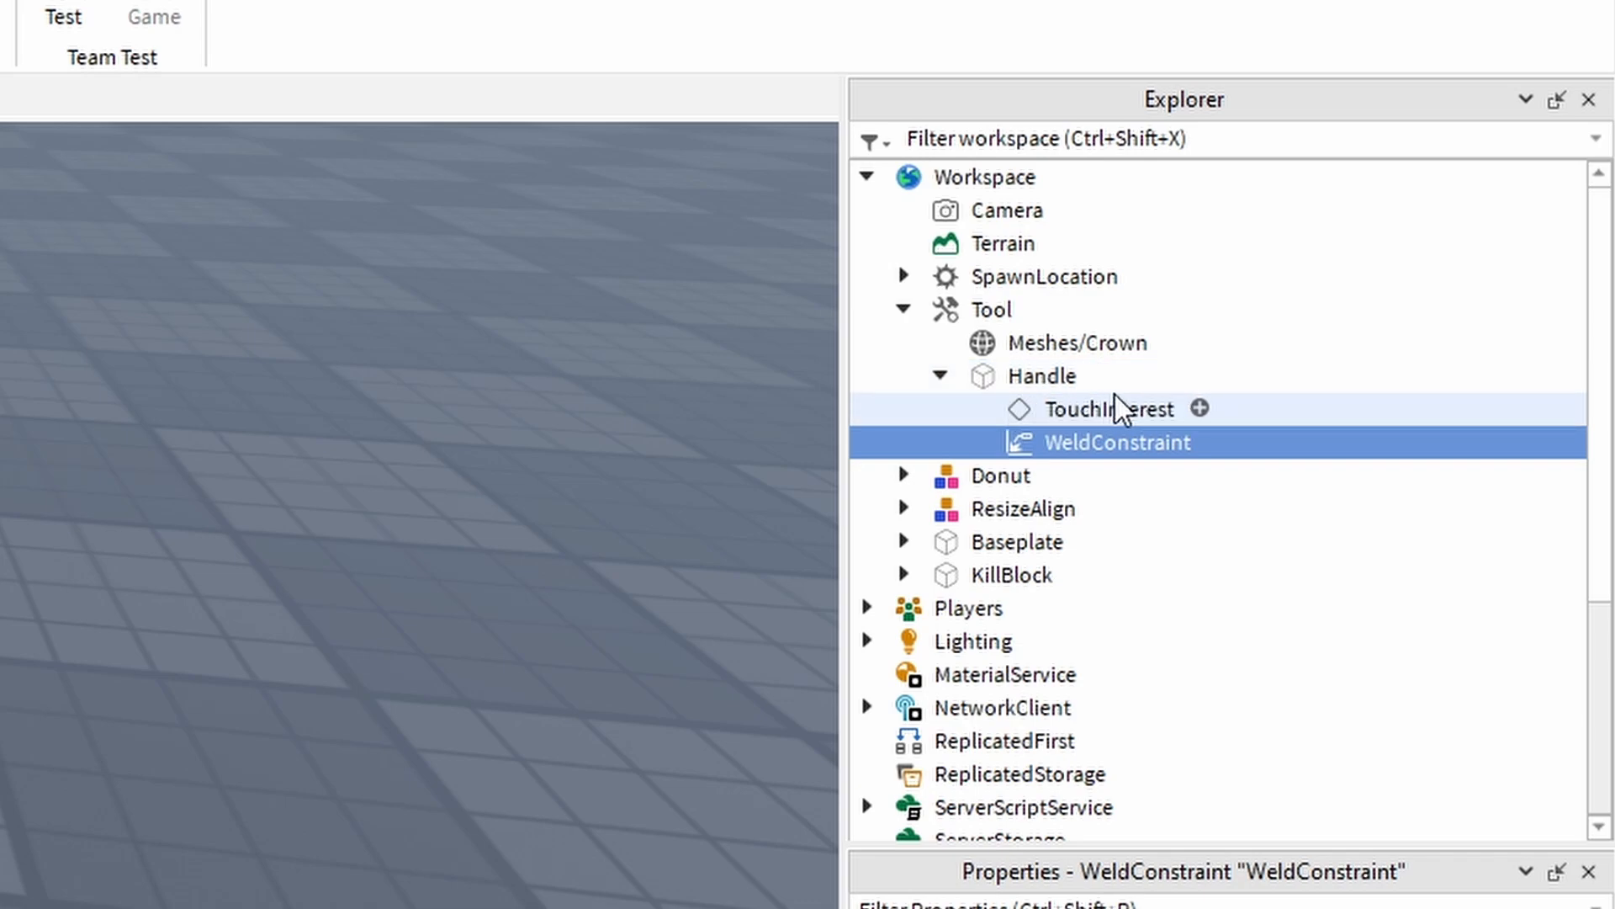
{"action": "mouse_move", "coordinate": [1071, 377]}
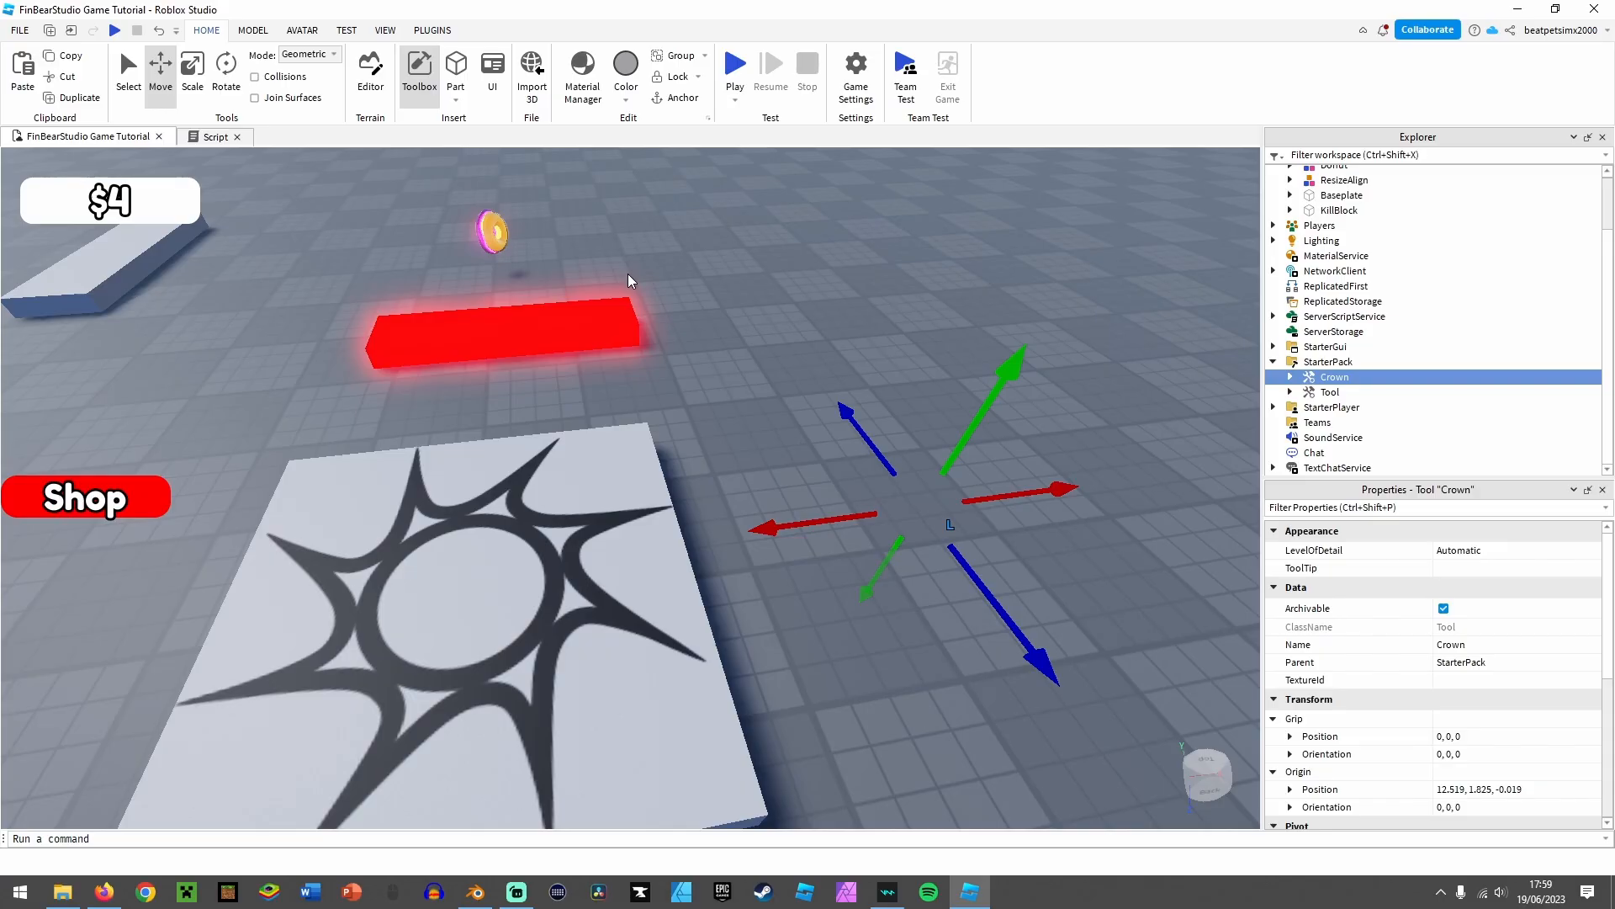
{"action": "mouse_move", "coordinate": [875, 269]}
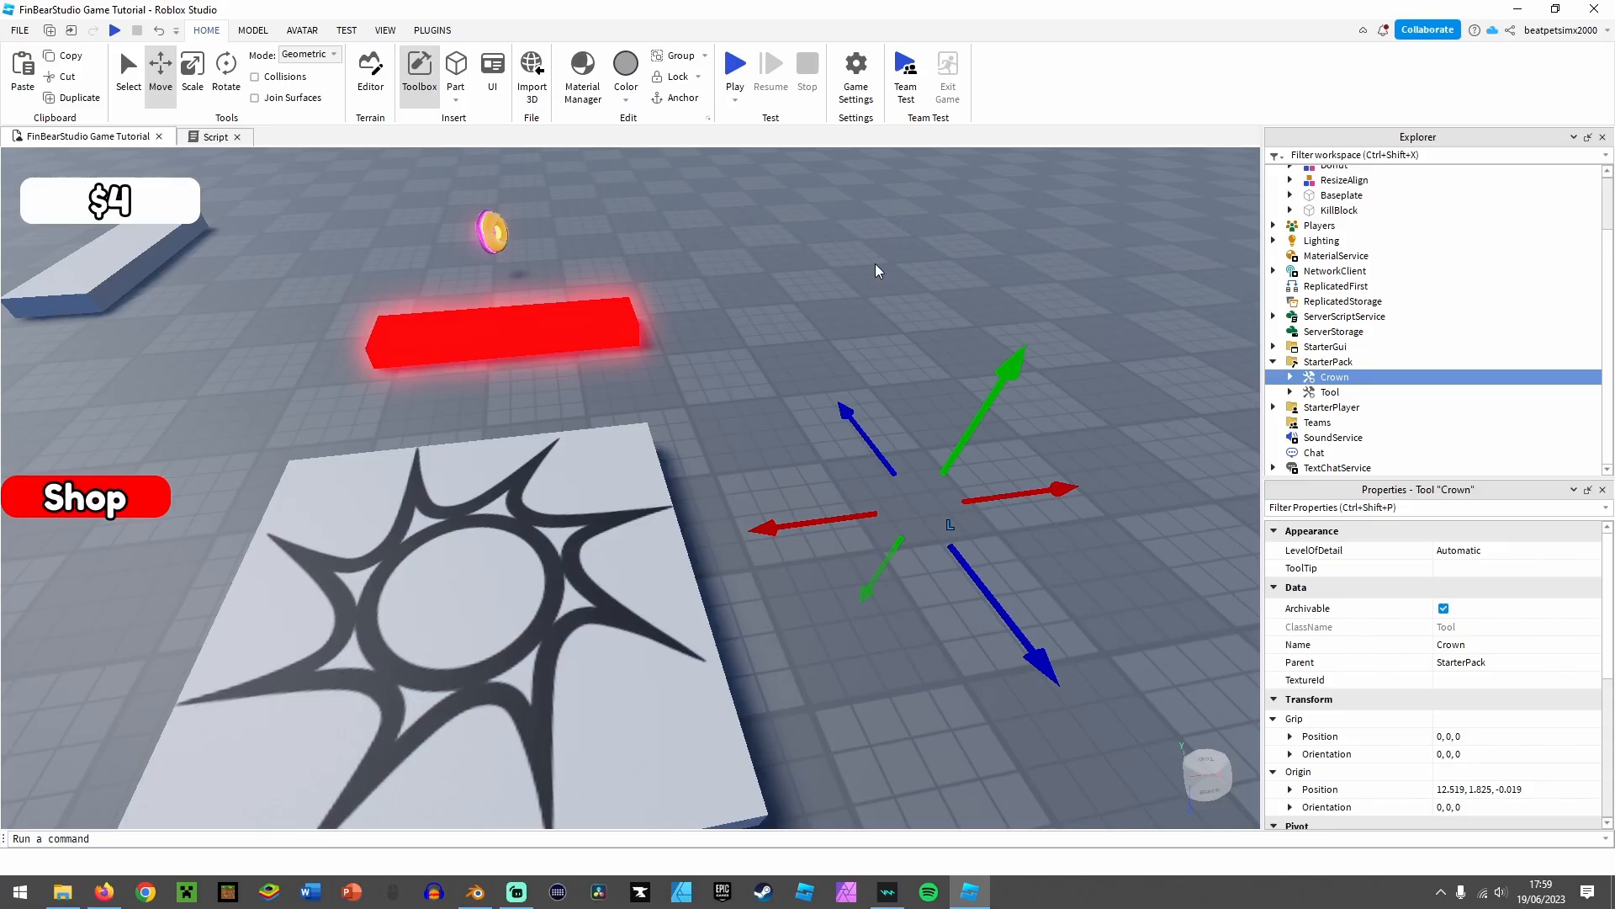
Playtest so the Crown tool appears in the player's hotbar
{"action": "left_click", "coordinate": [734, 64]}
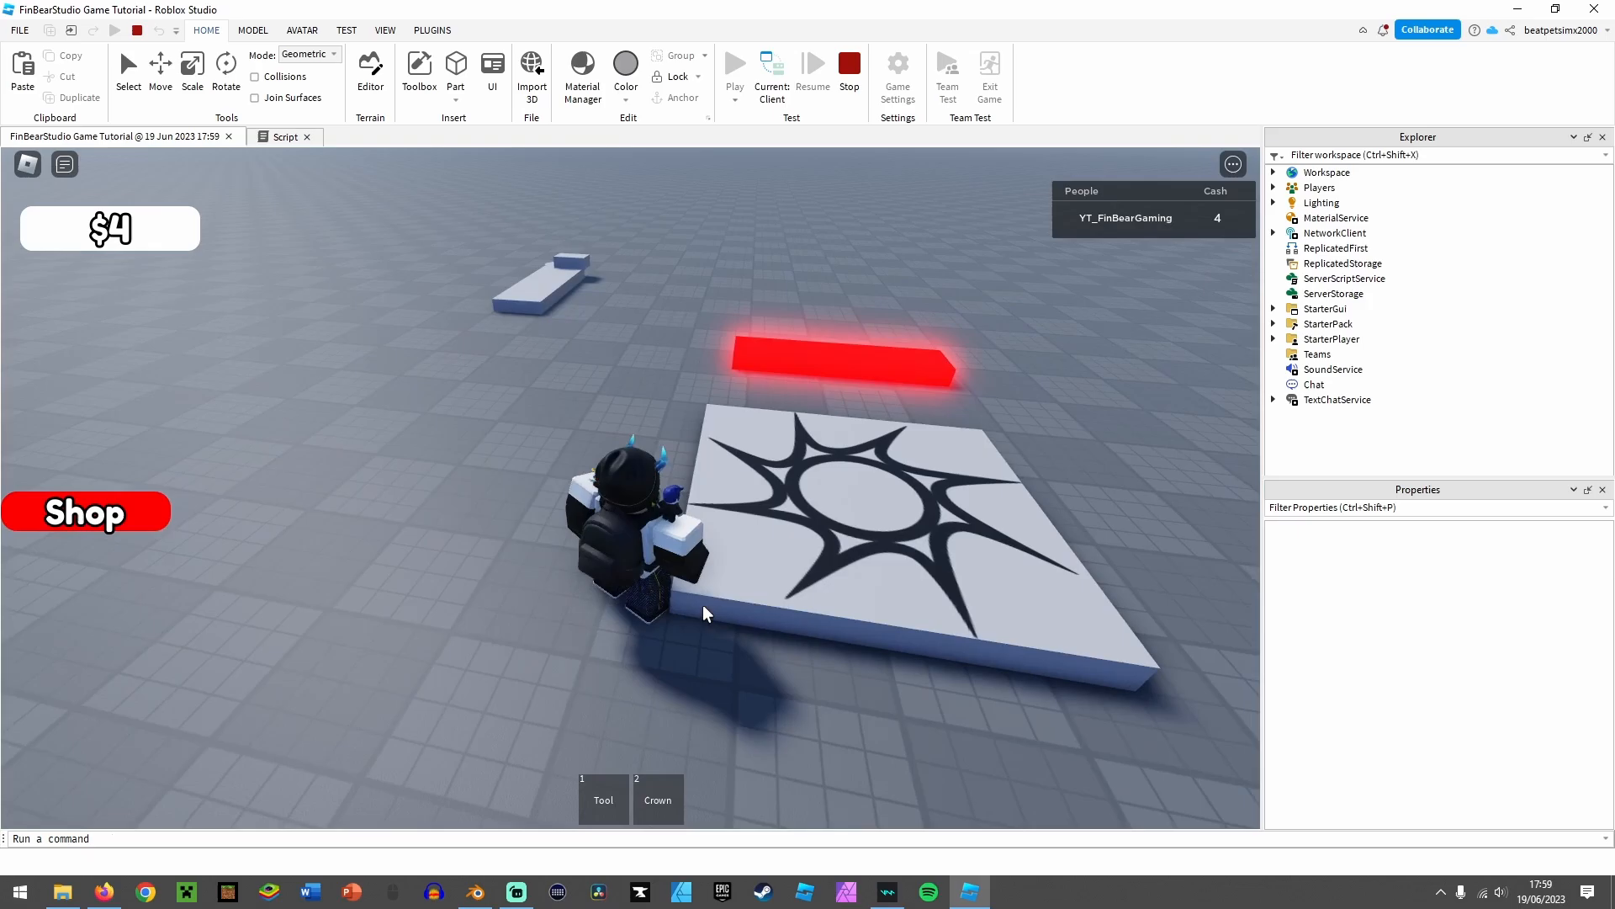